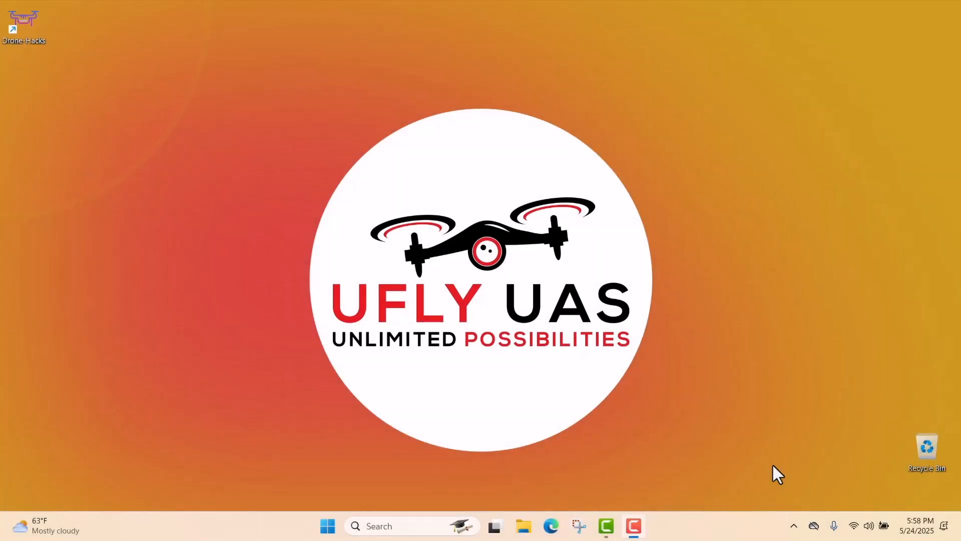
- Sign in to the Drone-Hacks site and go to the Available Hacks model list
{"action": "left_click", "coordinate": [550, 526]}
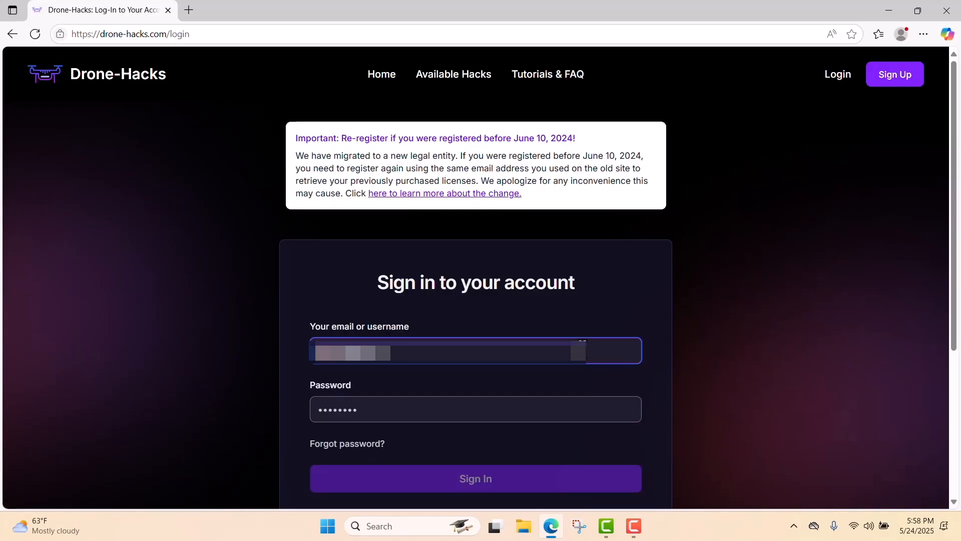
{"action": "left_click", "coordinate": [475, 478]}
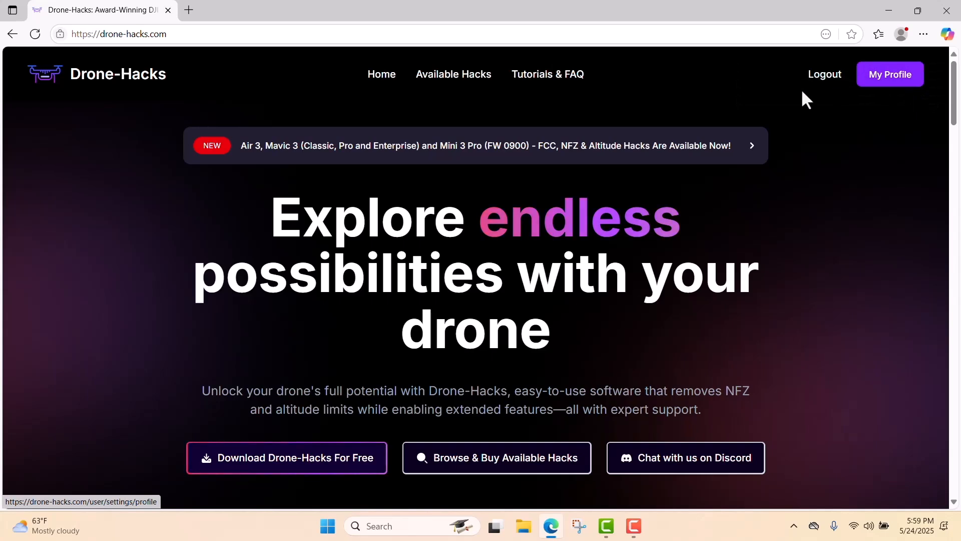
{"action": "left_click", "coordinate": [453, 74]}
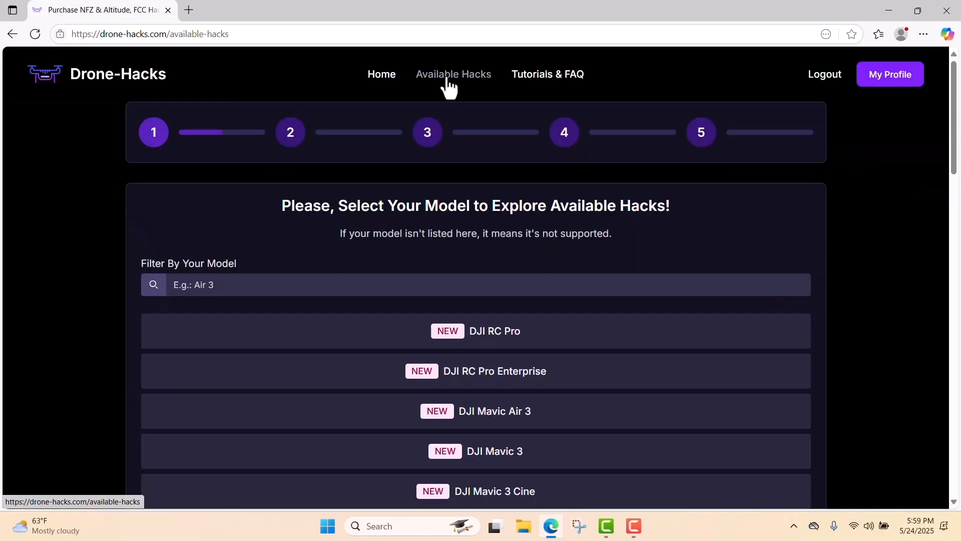
{"action": "mouse_move", "coordinate": [587, 342]}
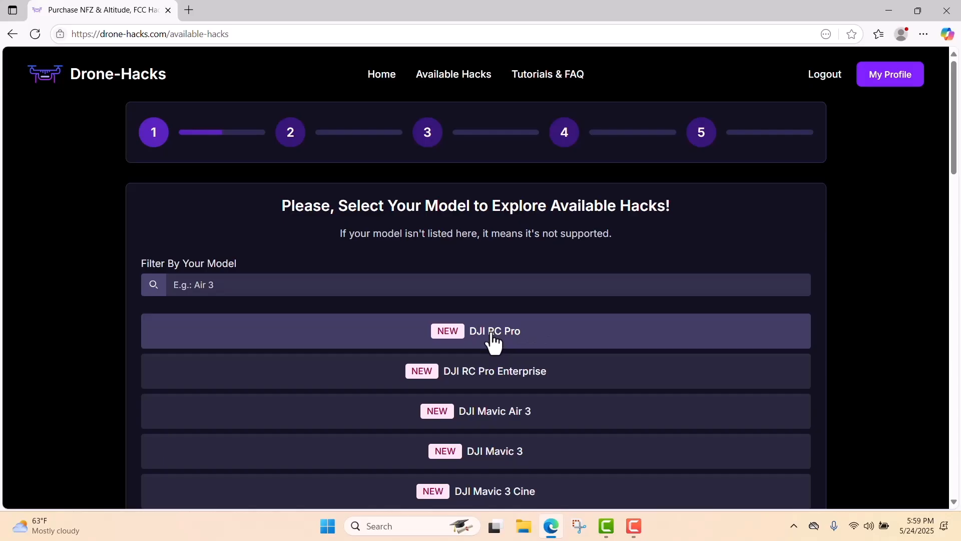
- Choose DJI RC Pro with the 'Run DJI Pilot 2 and FLY App Simultaneously' hack and continue
{"action": "left_click", "coordinate": [493, 330]}
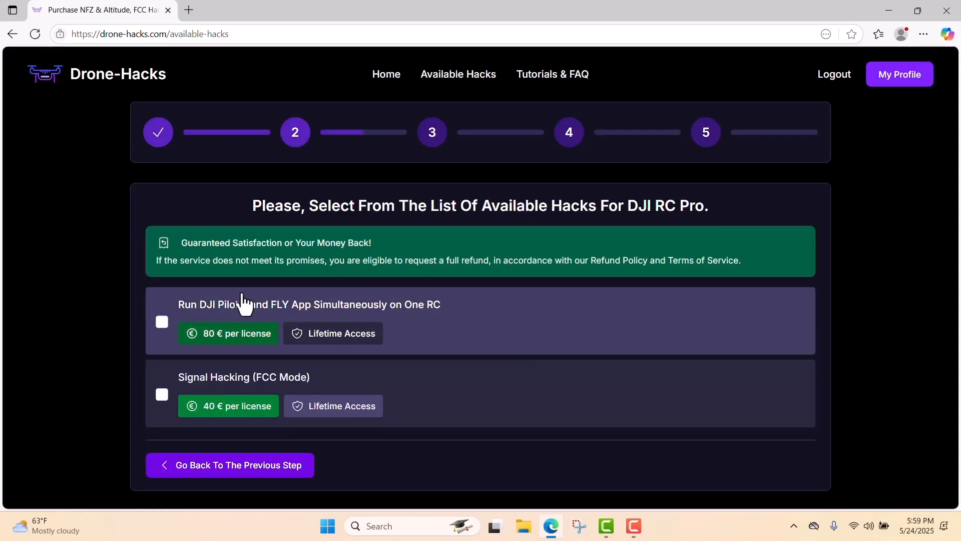
{"action": "left_click", "coordinate": [161, 321]}
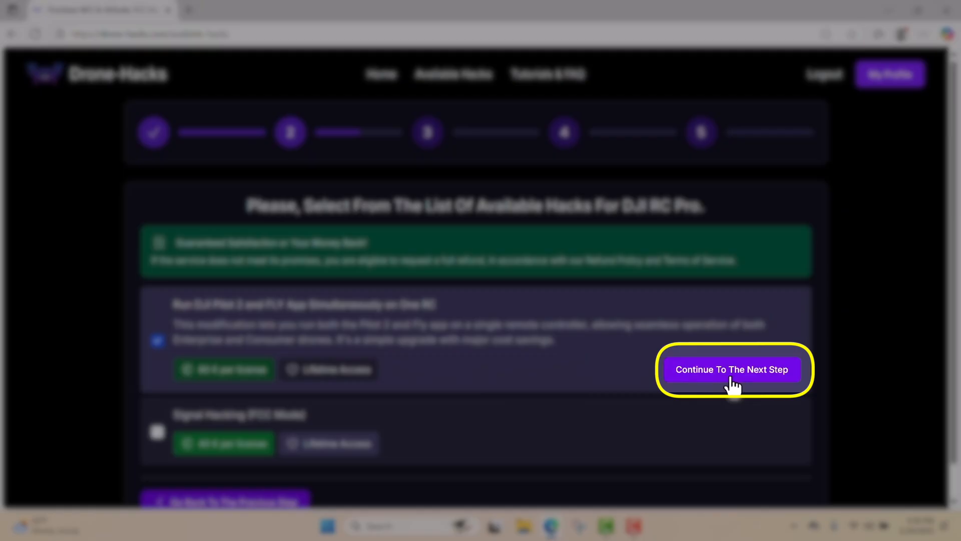
{"action": "left_click", "coordinate": [731, 369]}
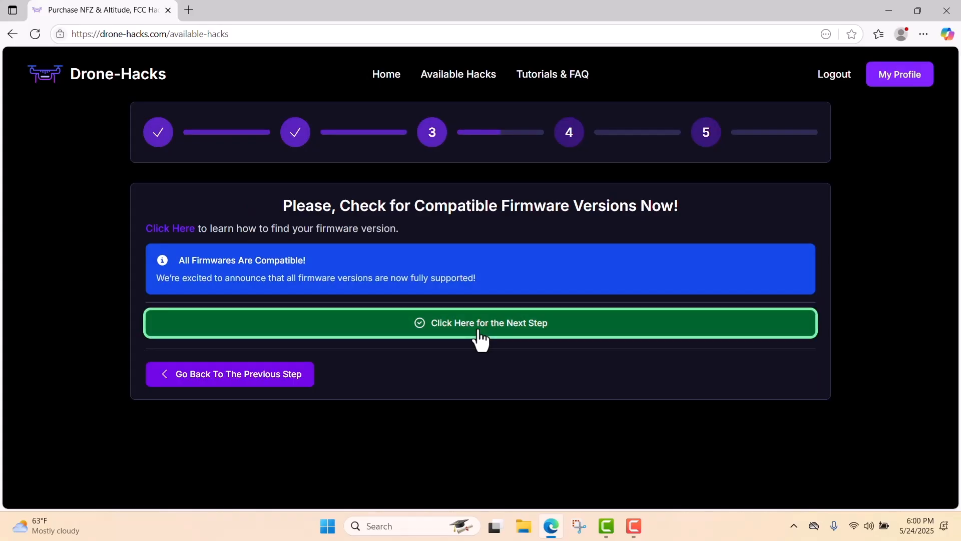
- Pass the firmware compatibility step and select Stripe as the payment method
{"action": "left_click", "coordinate": [480, 323]}
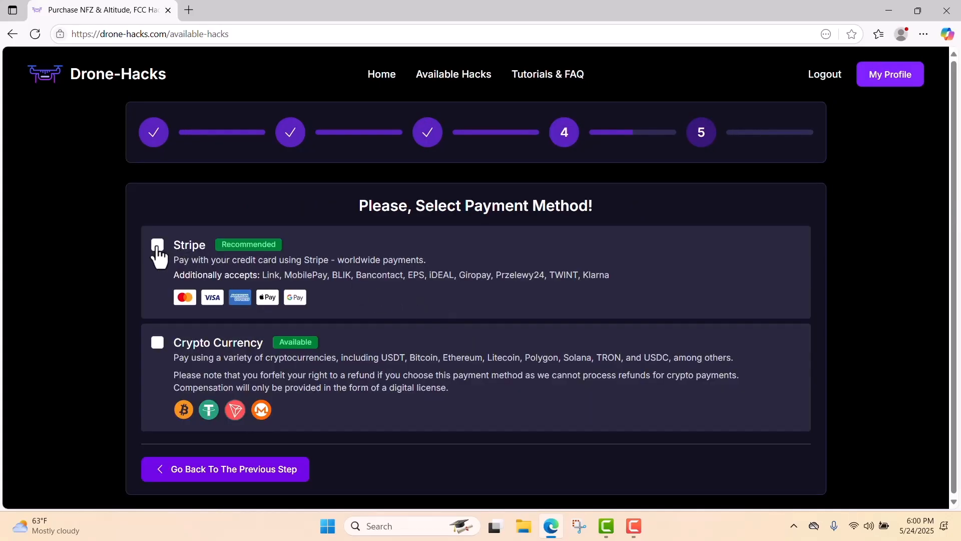
{"action": "left_click", "coordinate": [158, 246]}
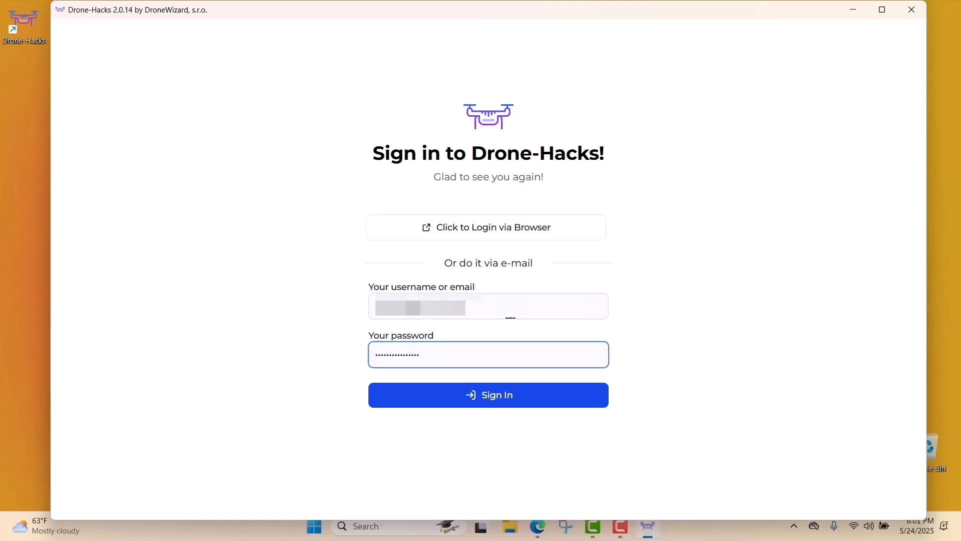
- Sign in to the Drone-Hacks desktop app and connect the remote controller
{"action": "left_click", "coordinate": [488, 395]}
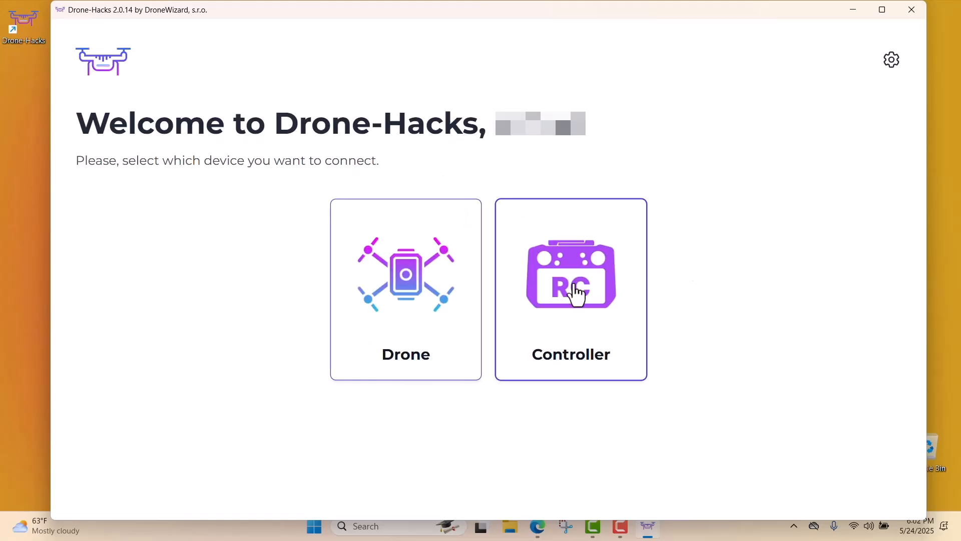
{"action": "left_click", "coordinate": [570, 289]}
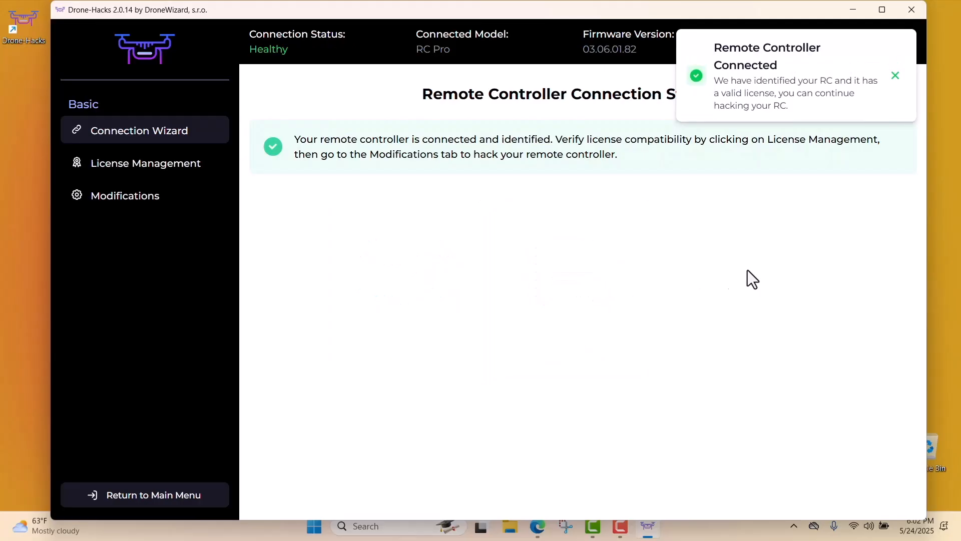
- Register the DH RC Pro and RC Pro Enterprise license to the connected controller in License Management
{"action": "left_click", "coordinate": [895, 75]}
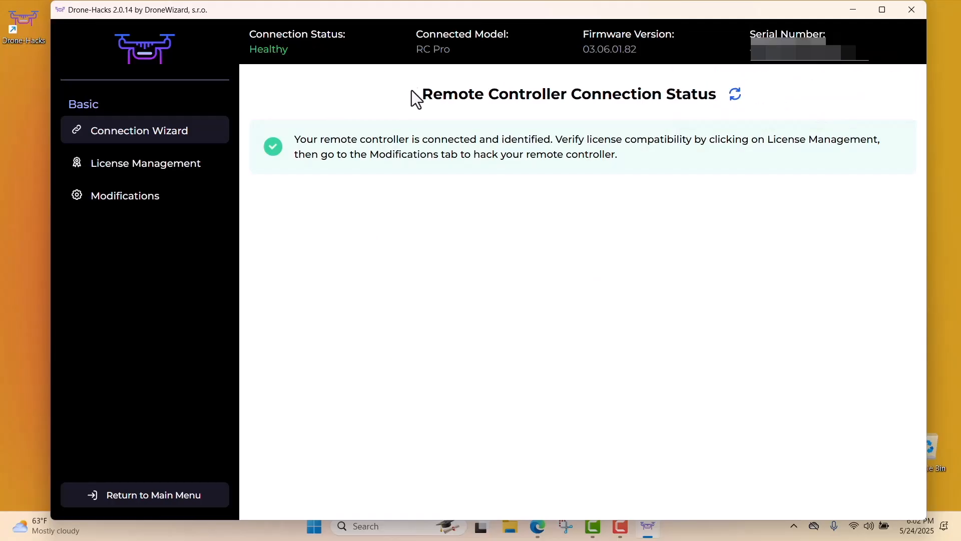
{"action": "mouse_move", "coordinate": [343, 119]}
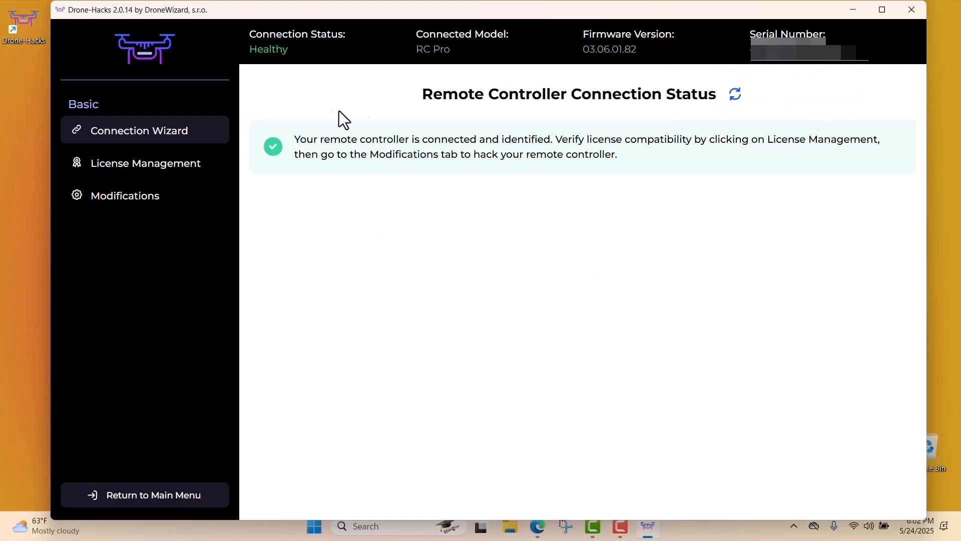
{"action": "left_click", "coordinate": [145, 162]}
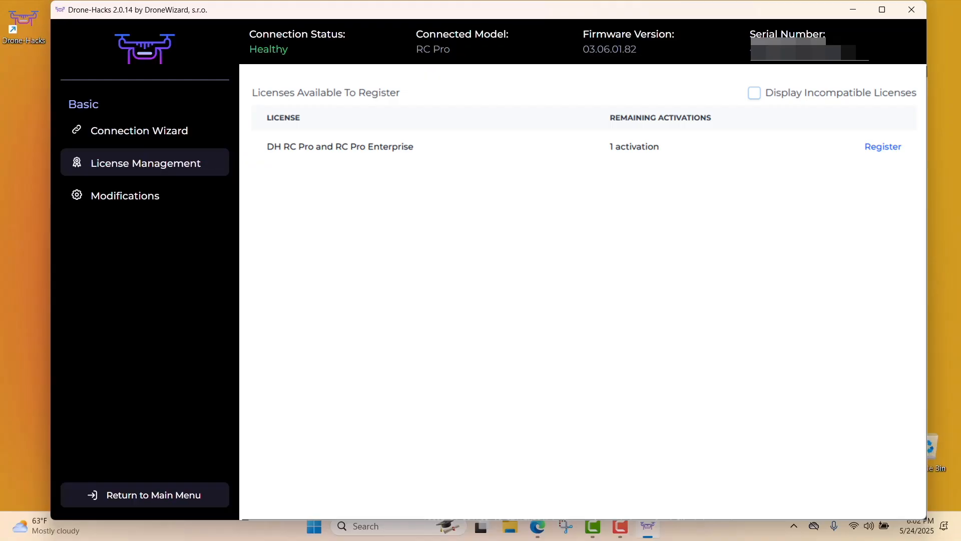
{"action": "left_click", "coordinate": [882, 146]}
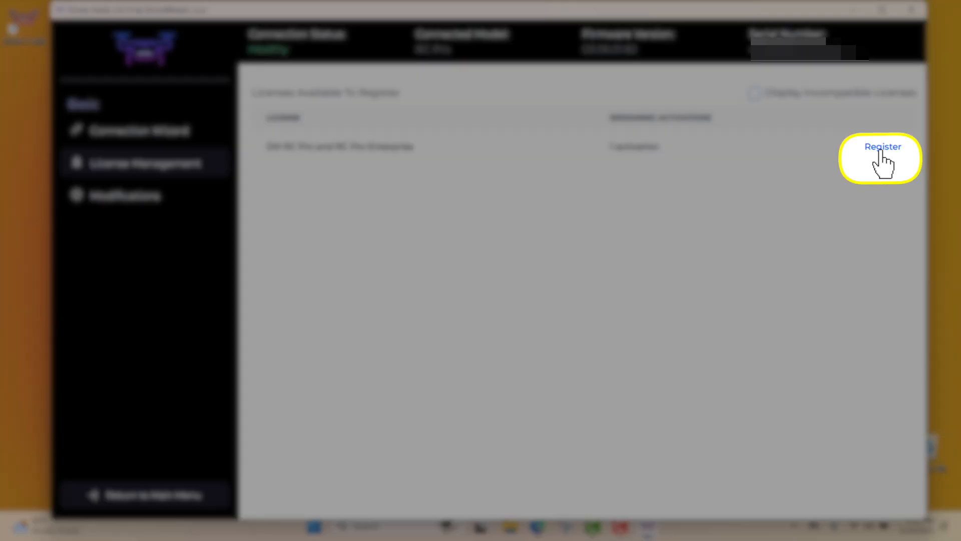
{"action": "left_click", "coordinate": [882, 146]}
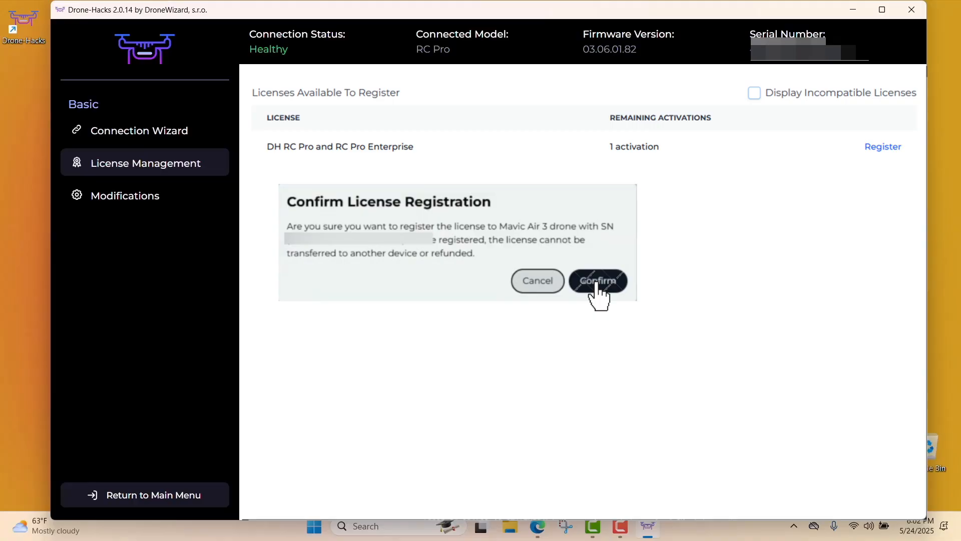
{"action": "left_click", "coordinate": [598, 280]}
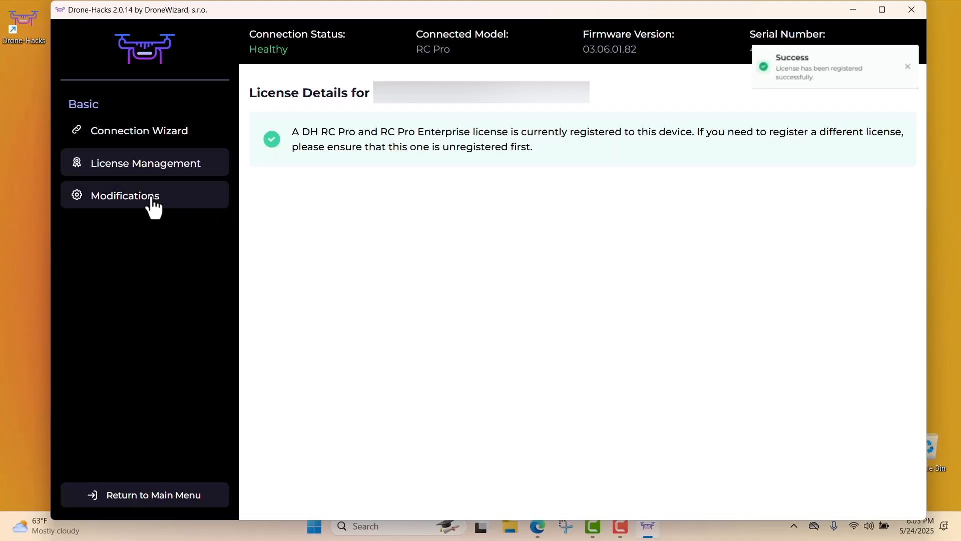
{"action": "left_click", "coordinate": [144, 195]}
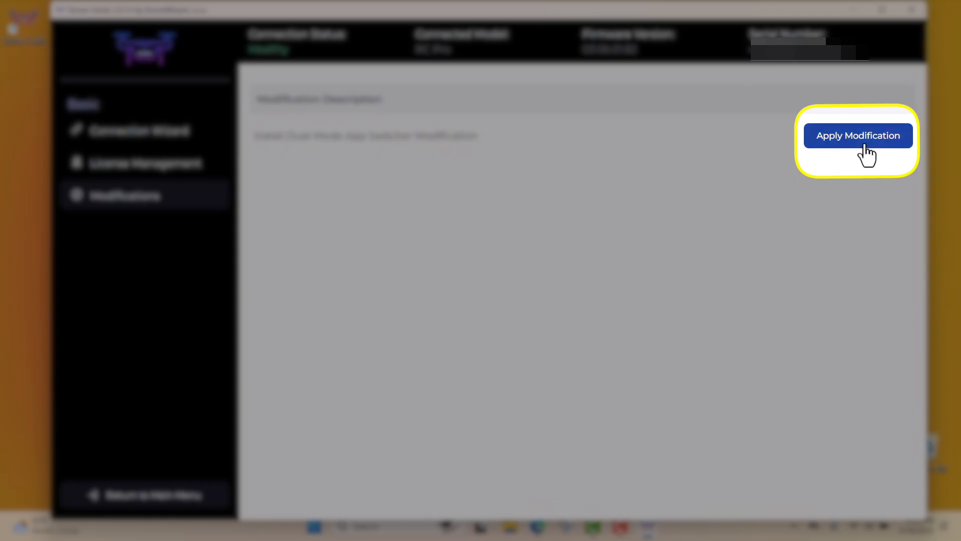
- Apply the Install Dual-Mode App Switcher modification to the RC Pro
{"action": "left_click", "coordinate": [858, 135]}
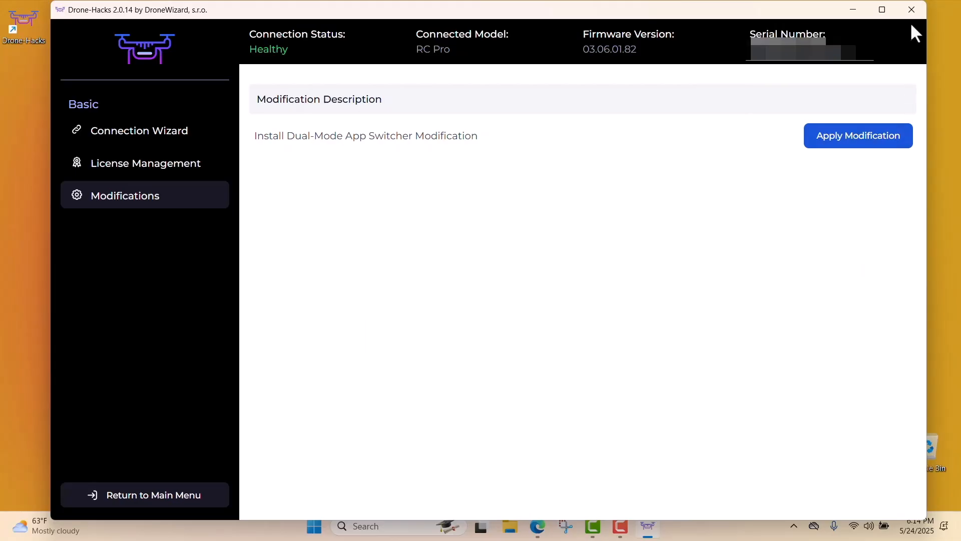
- Close the Drone-Hacks desktop app and launch DJI Fly on the controller
{"action": "left_click", "coordinate": [911, 9]}
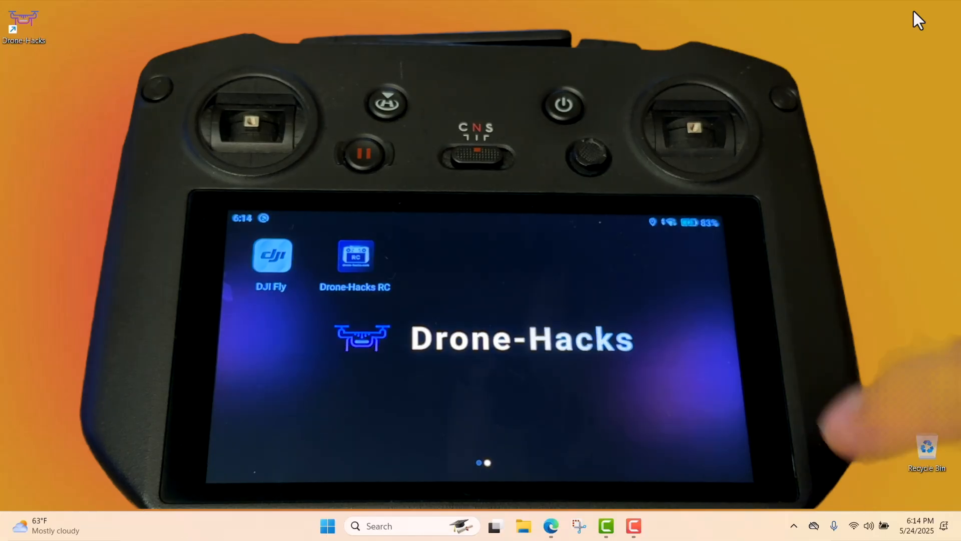
{"action": "left_click", "coordinate": [354, 254]}
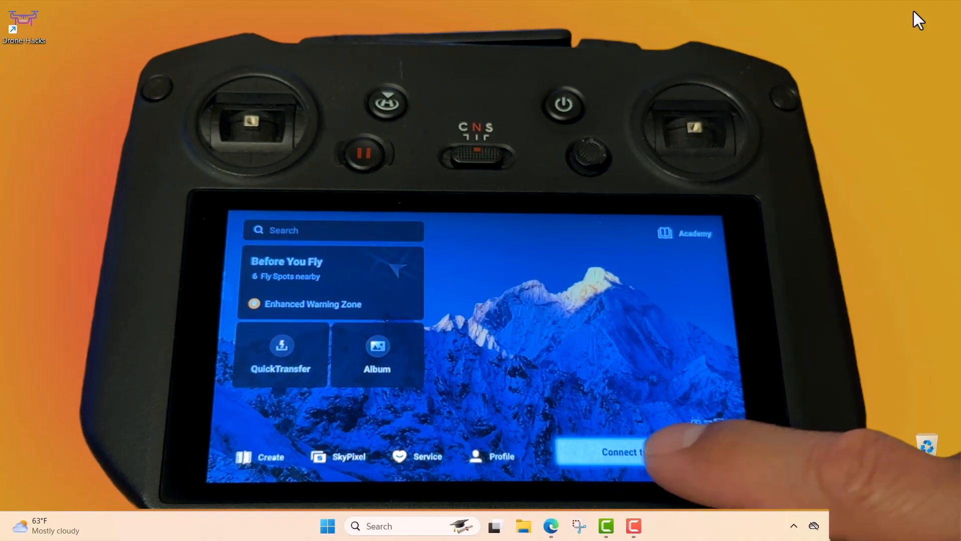
- Switch the controller to RC Enterprise RM510B mode via Drone-Hacks RC and show linkable aircraft in DJI Pilot 2
{"action": "left_click", "coordinate": [619, 452]}
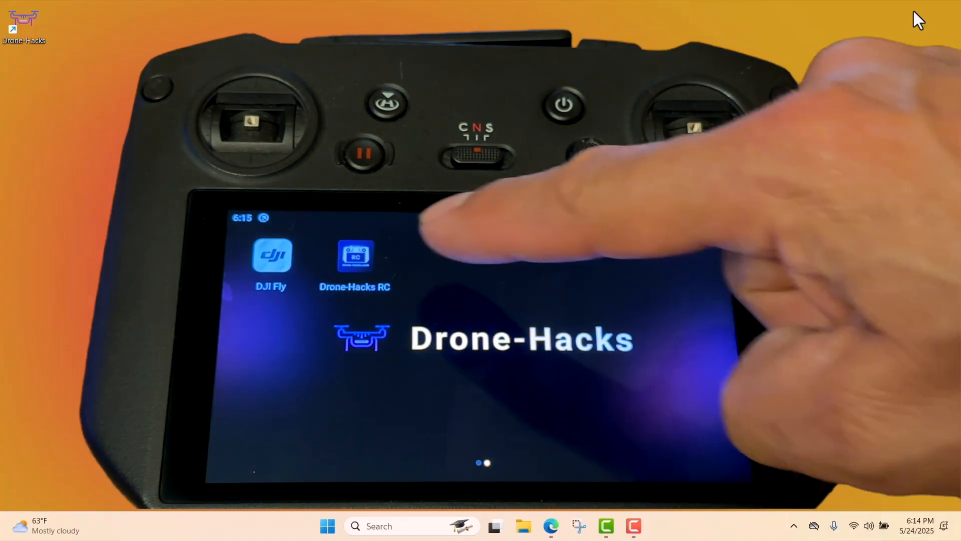
{"action": "left_click", "coordinate": [354, 254]}
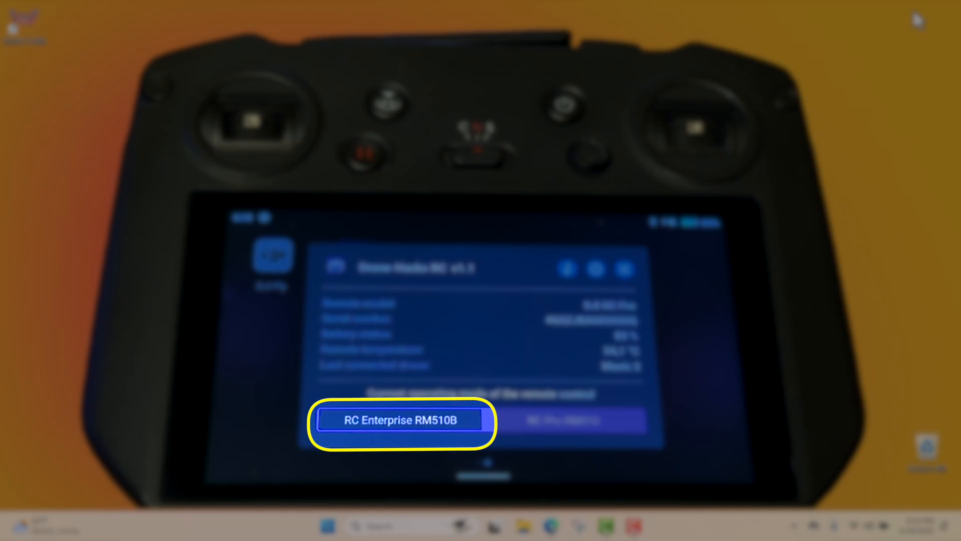
{"action": "left_click", "coordinate": [399, 420]}
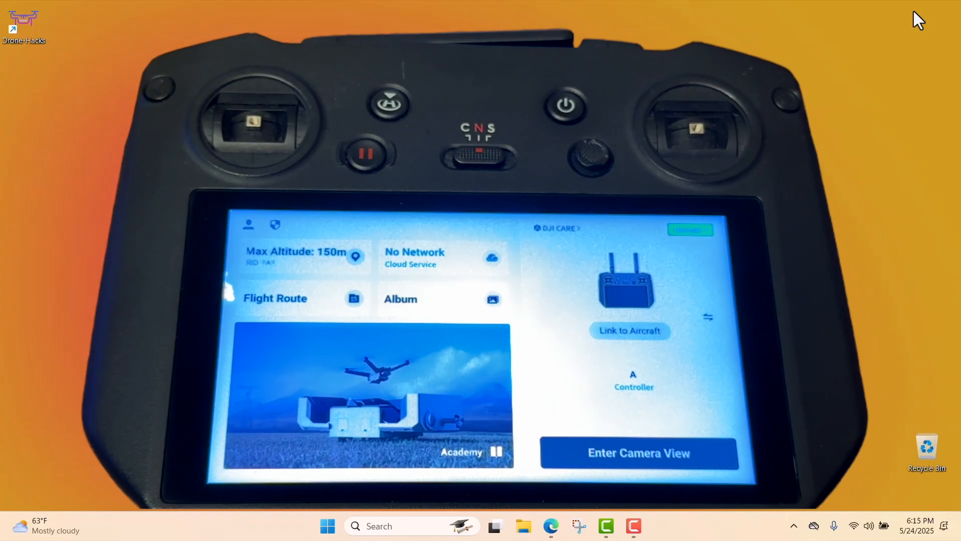
{"action": "left_click", "coordinate": [630, 329]}
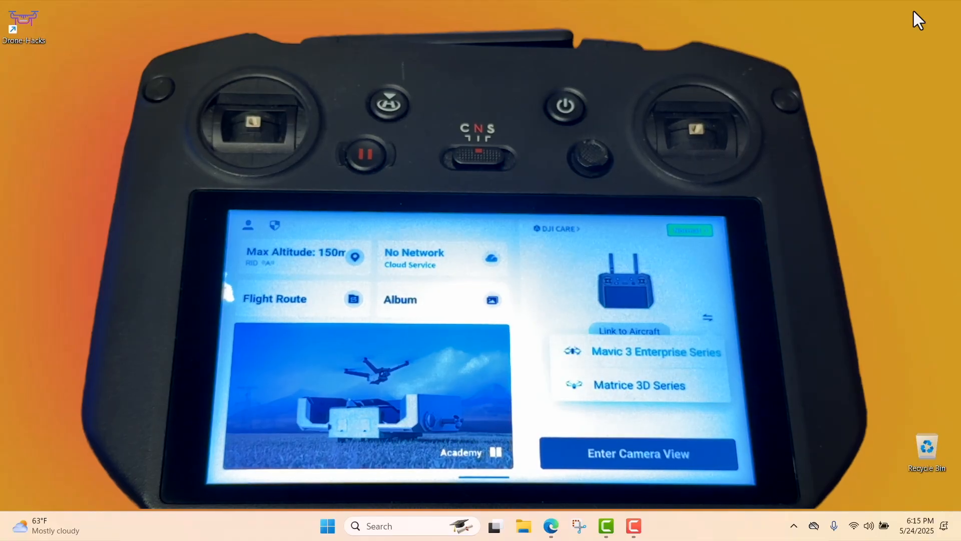